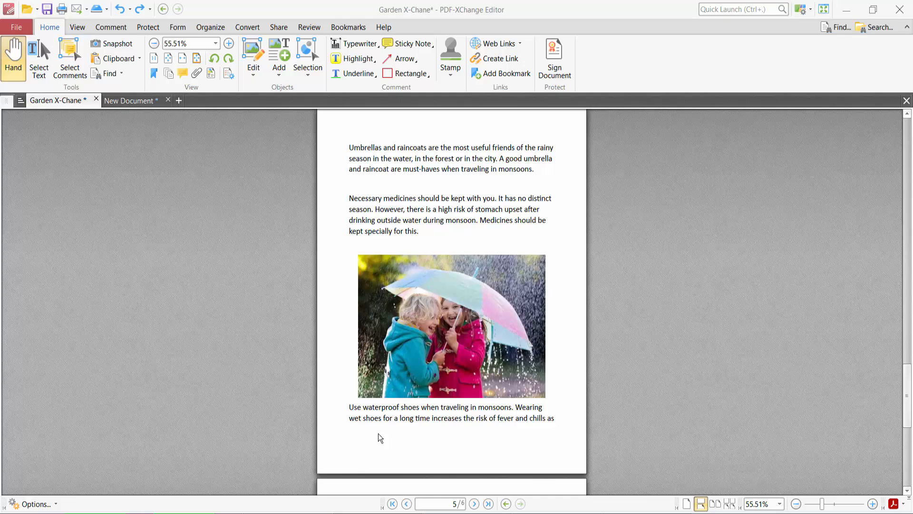
{"action": "mouse_move", "coordinate": [452, 14]}
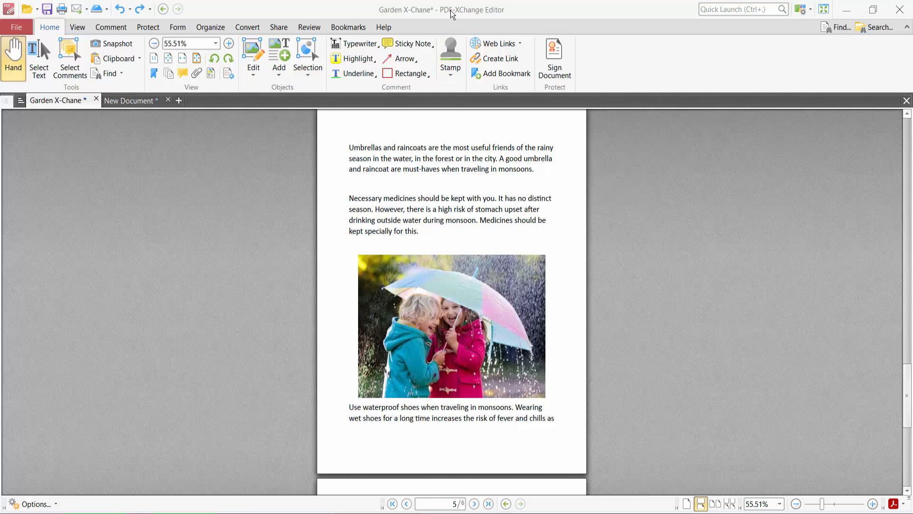
{"action": "mouse_move", "coordinate": [463, 175]}
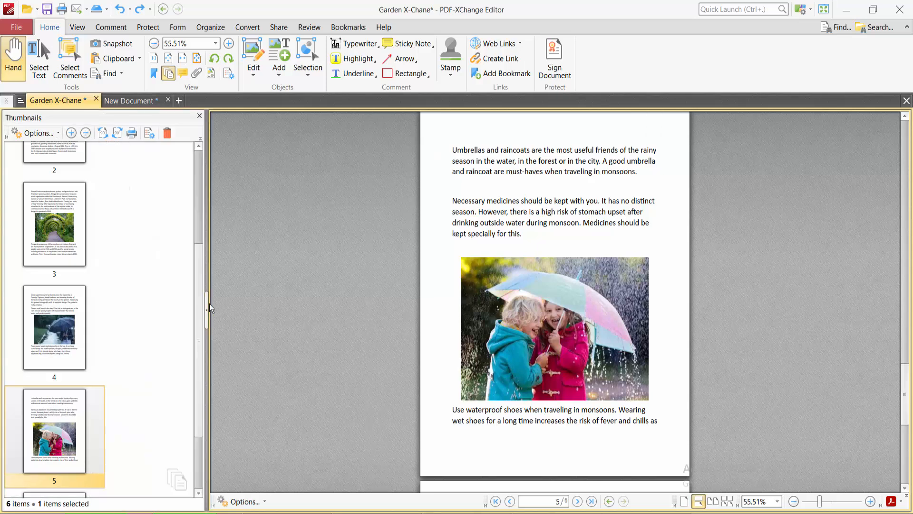
Widen the Thumbnails pane to two columns and show the Organize ribbon tools.
{"action": "left_click", "coordinate": [71, 133]}
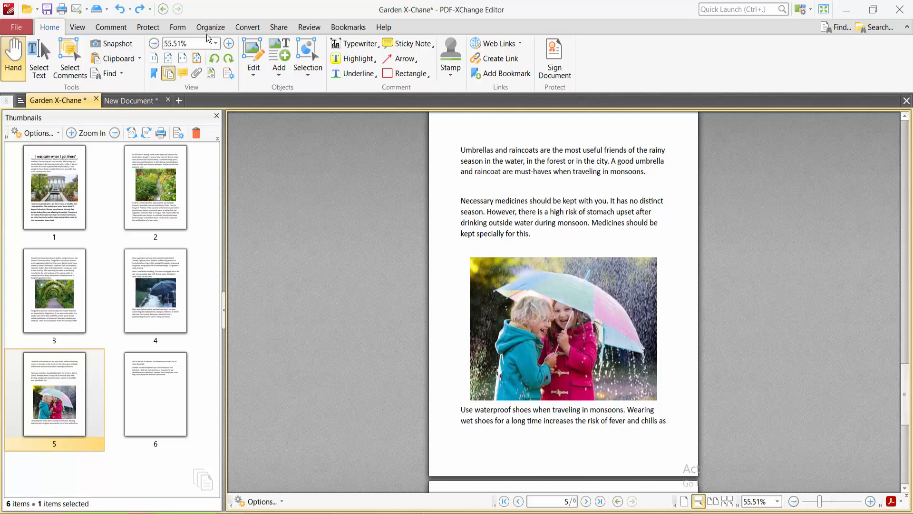
{"action": "left_click", "coordinate": [210, 26]}
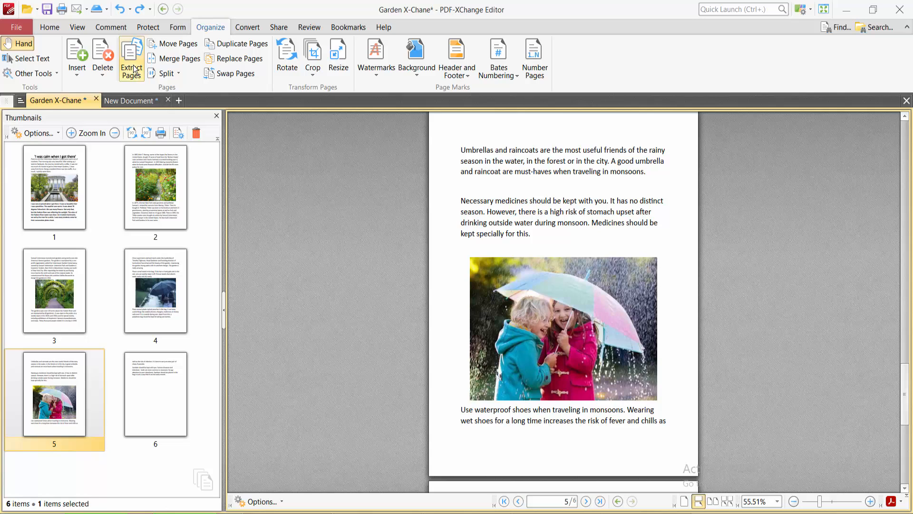
In Extract Pages, choose the custom Pages range and enter 1-2.
{"action": "left_click", "coordinate": [130, 55]}
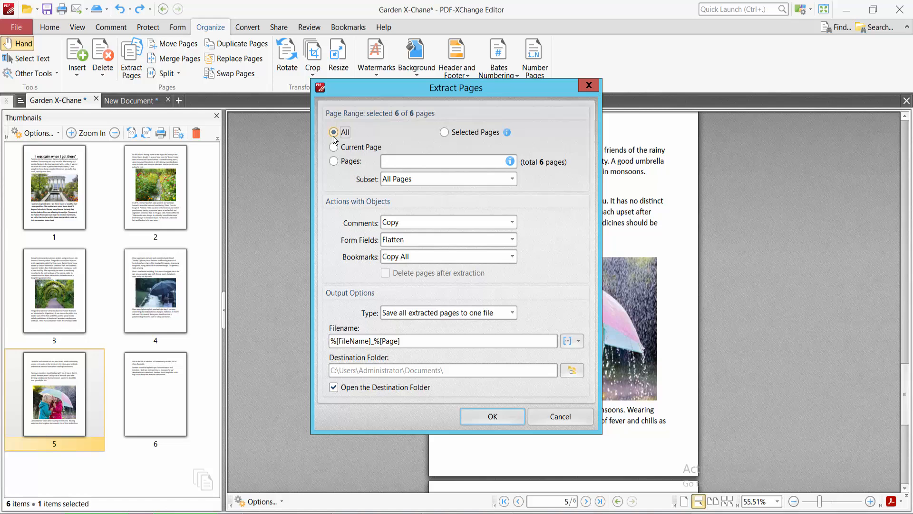
{"action": "mouse_move", "coordinate": [445, 134]}
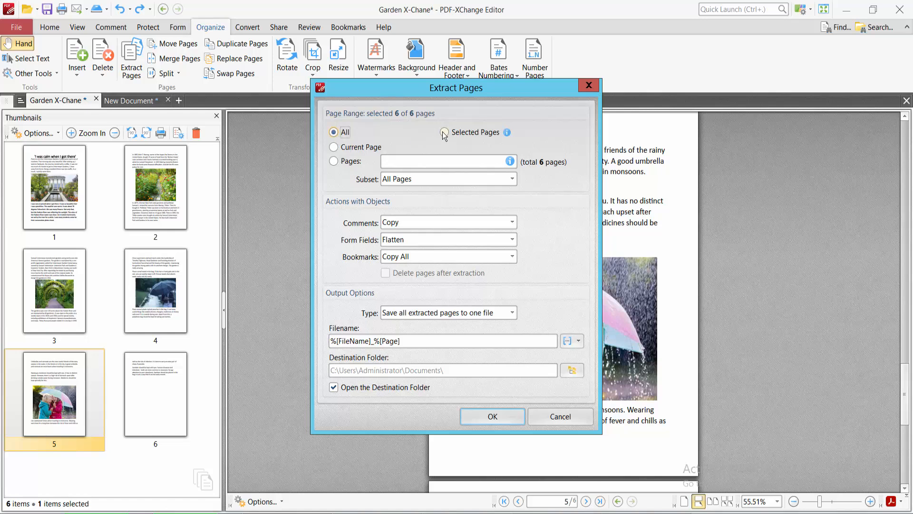
{"action": "left_click", "coordinate": [444, 132]}
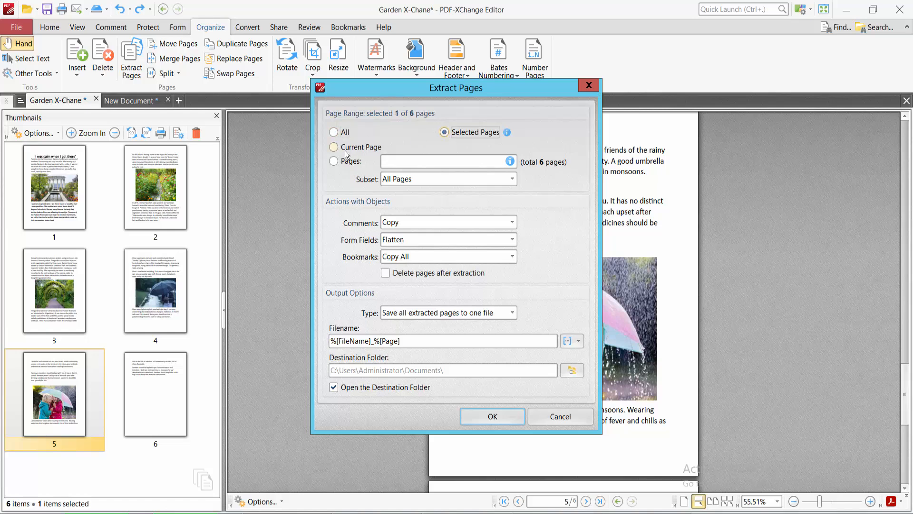
{"action": "left_click", "coordinate": [333, 146]}
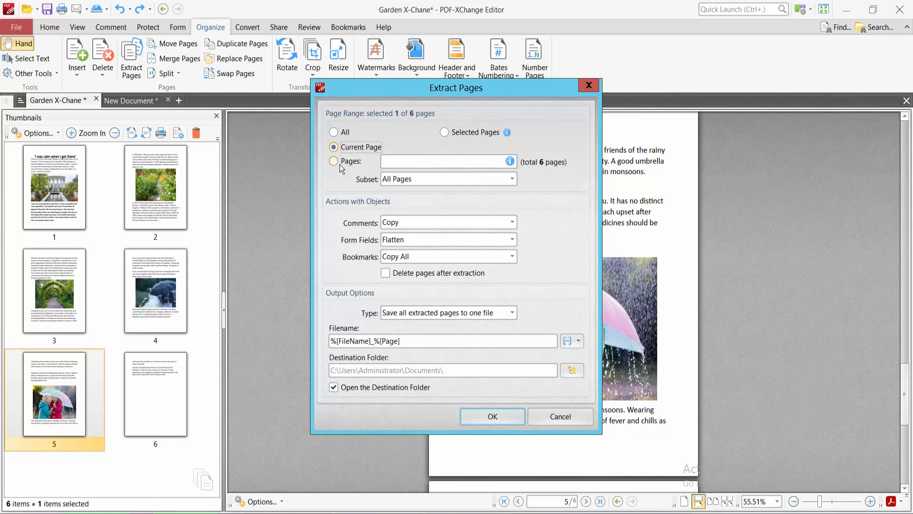
{"action": "left_click", "coordinate": [333, 162]}
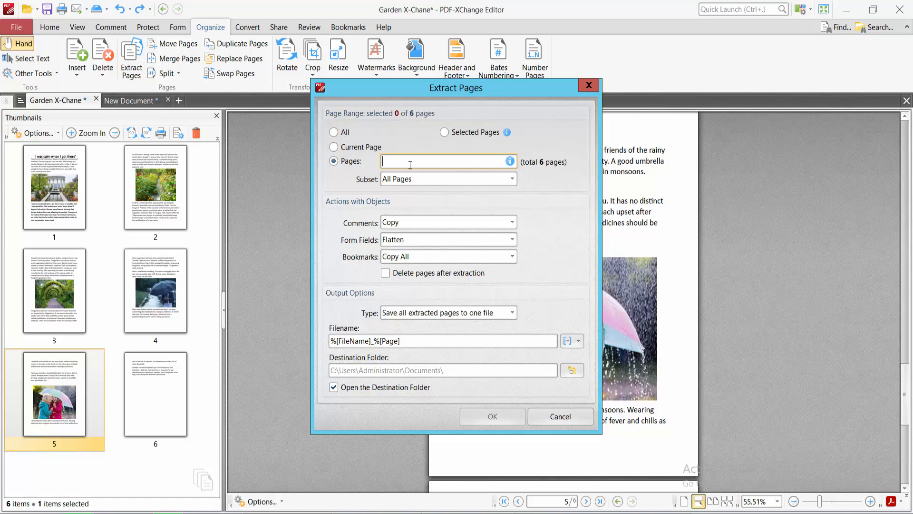
{"action": "type", "text": "1-"}
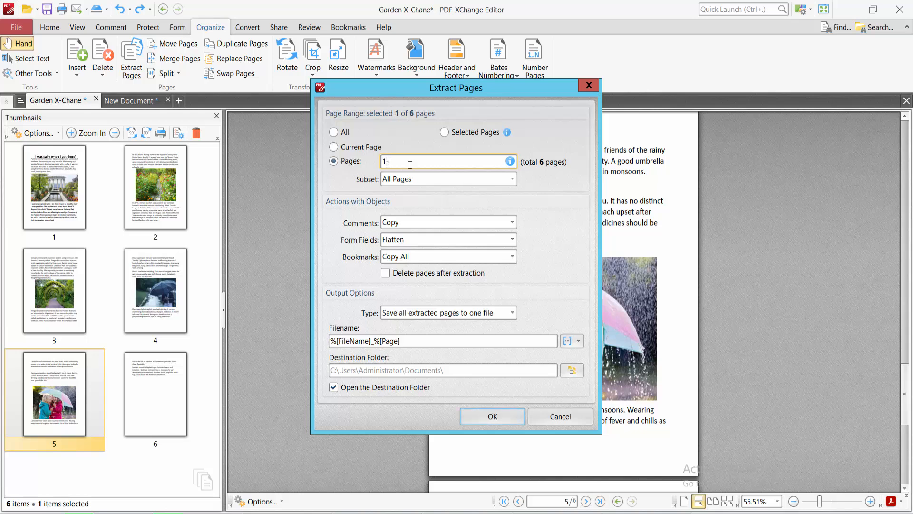
{"action": "type", "text": "2,"}
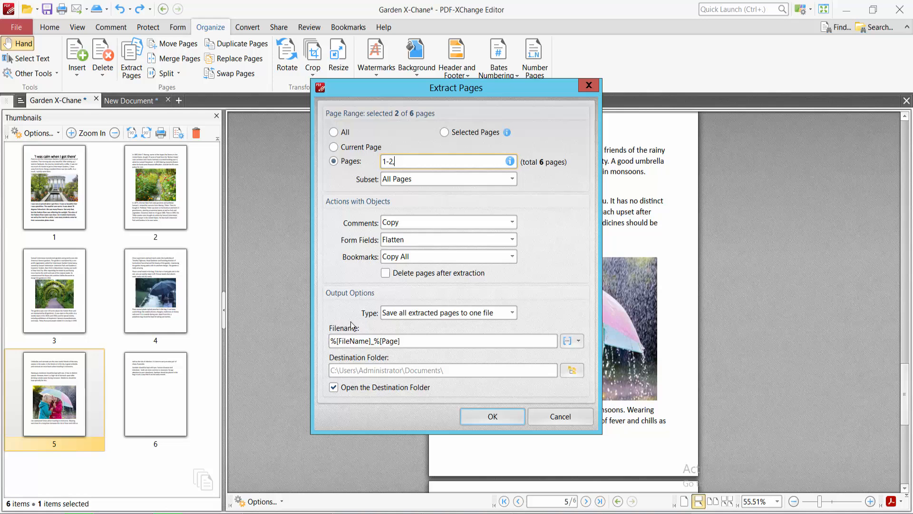
Keep comments copied, set Type to 'Extract all pages to a new document' and confirm, creating the two-page document.
{"action": "left_click", "coordinate": [512, 221]}
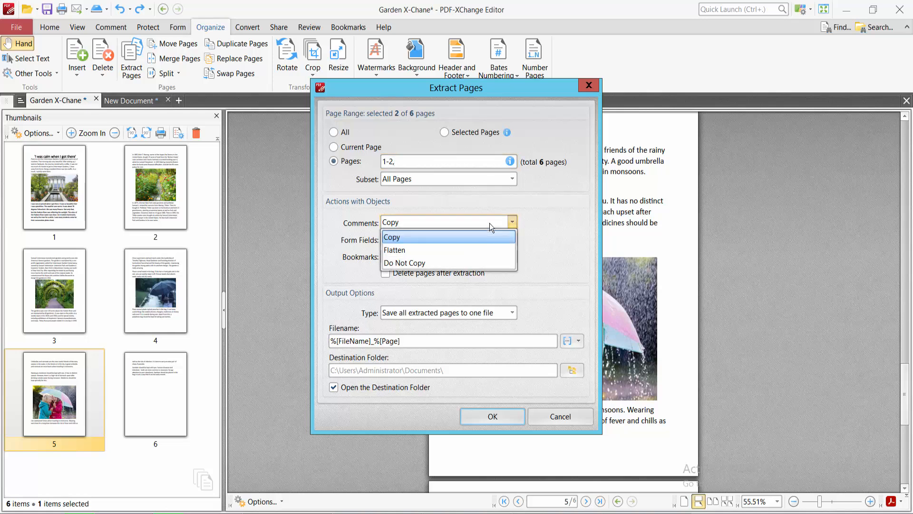
{"action": "left_click", "coordinate": [394, 250]}
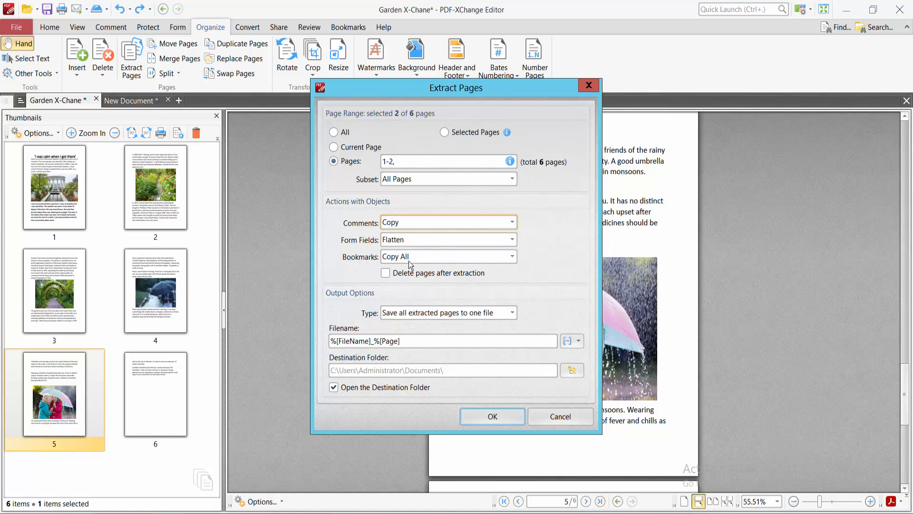
{"action": "left_click", "coordinate": [512, 256]}
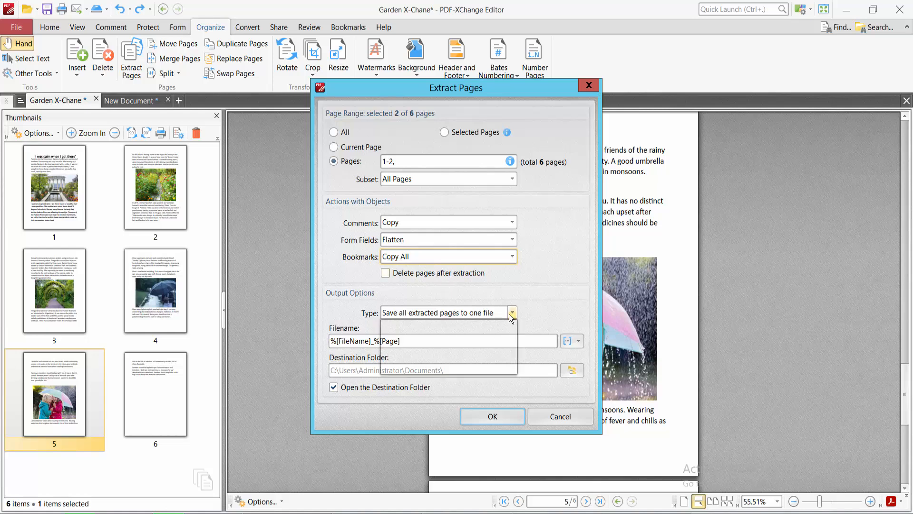
{"action": "left_click", "coordinate": [512, 313]}
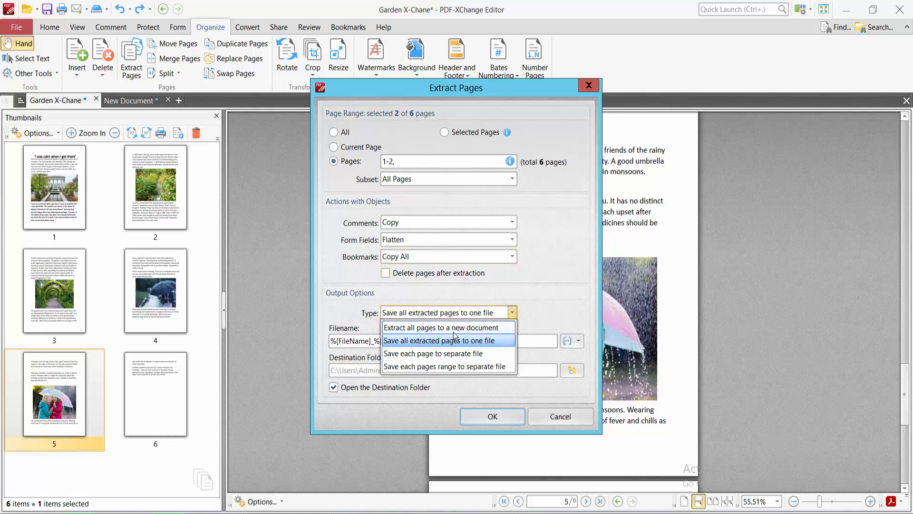
{"action": "mouse_move", "coordinate": [399, 348]}
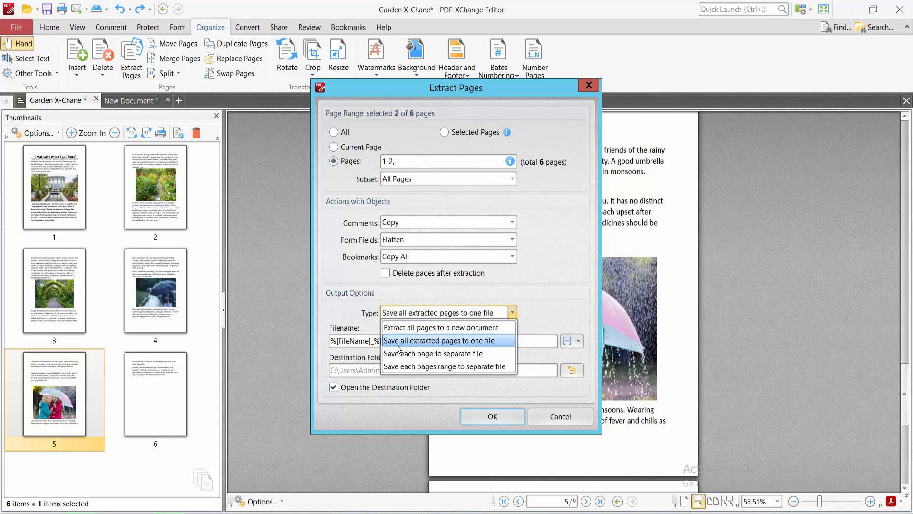
{"action": "mouse_move", "coordinate": [487, 348]}
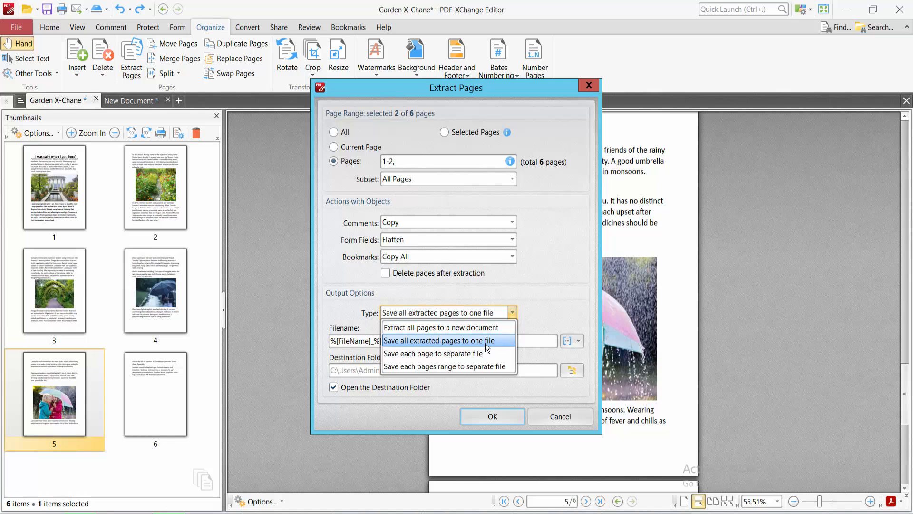
{"action": "mouse_move", "coordinate": [434, 354]}
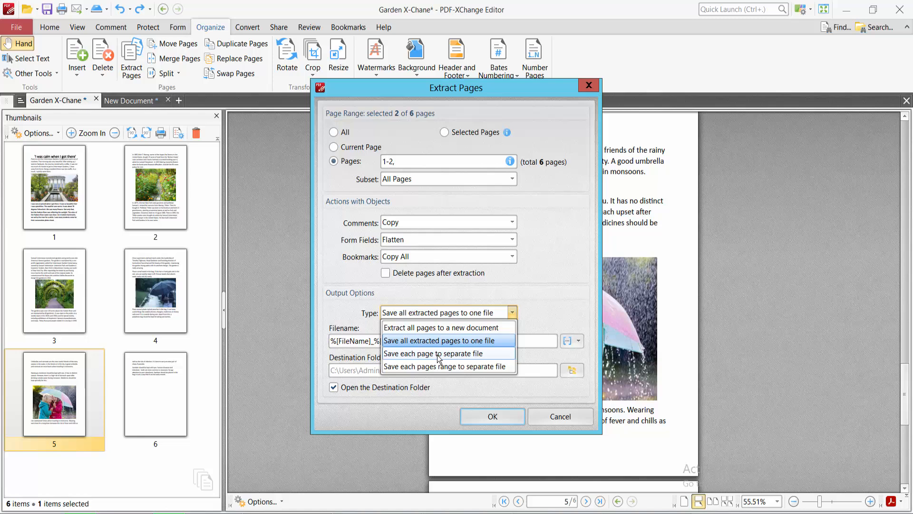
{"action": "mouse_move", "coordinate": [482, 359]}
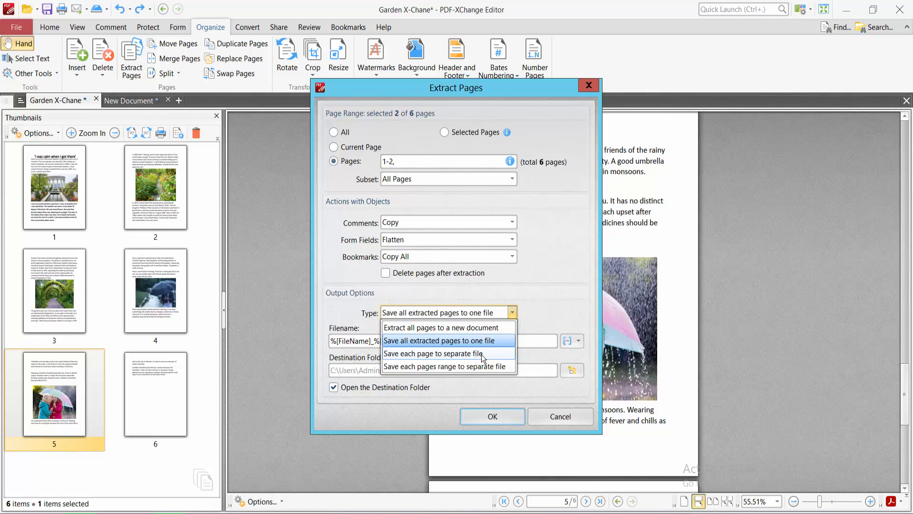
{"action": "mouse_move", "coordinate": [438, 331]}
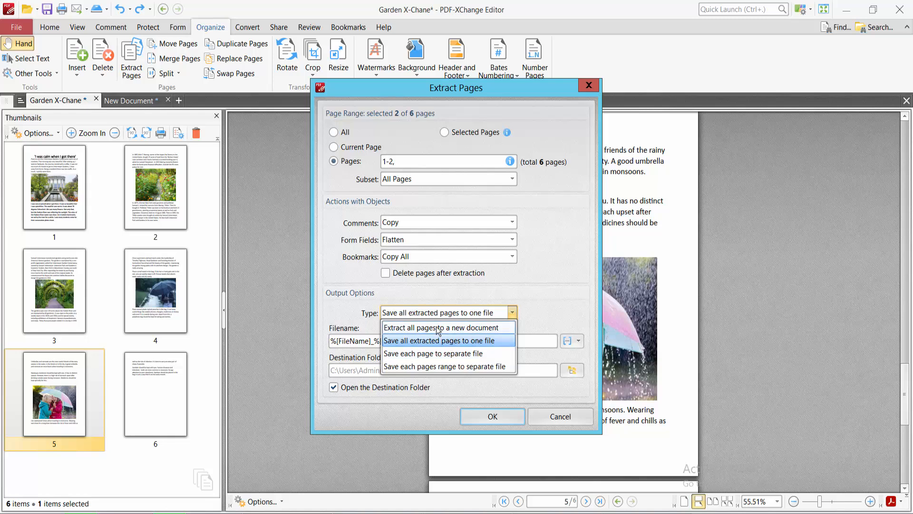
{"action": "mouse_move", "coordinate": [455, 334]}
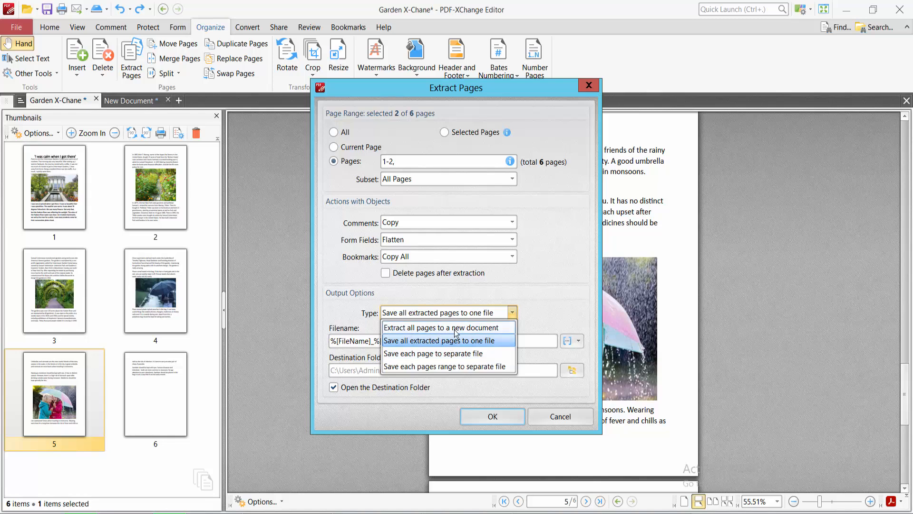
{"action": "left_click", "coordinate": [445, 327]}
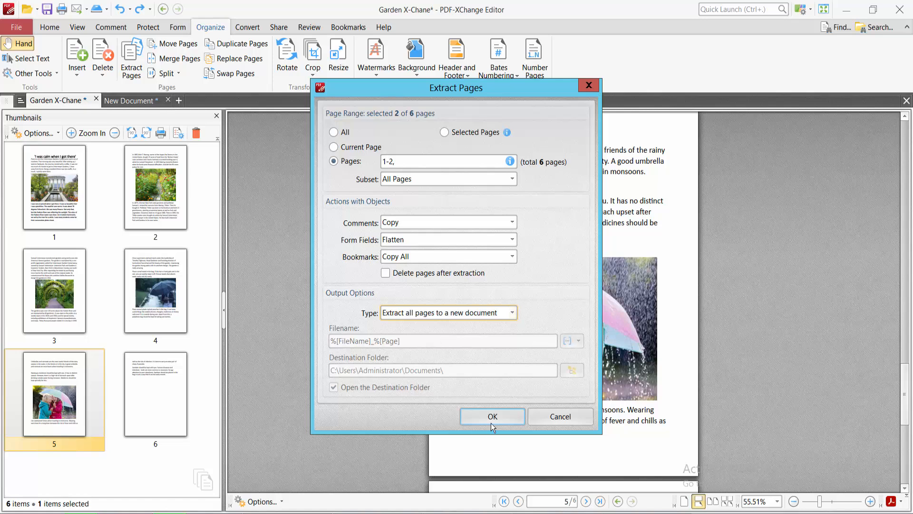
{"action": "left_click", "coordinate": [491, 415]}
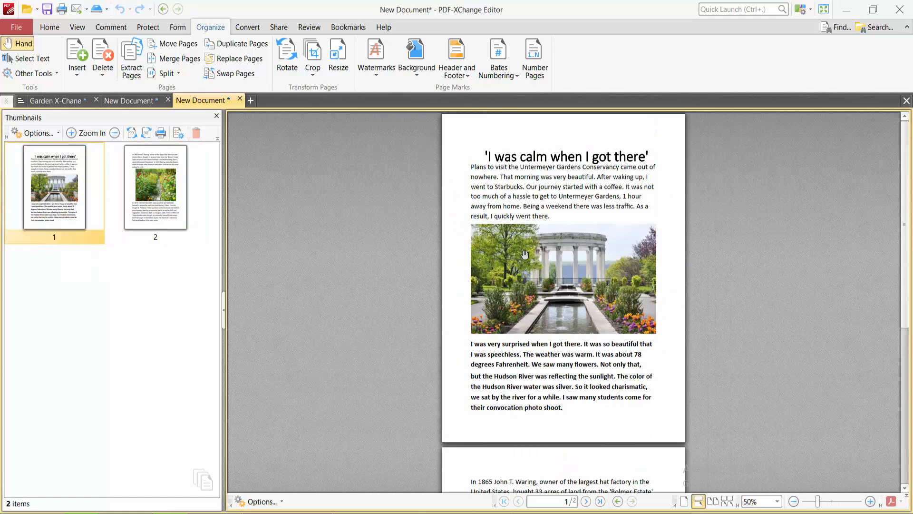
{"action": "left_click", "coordinate": [16, 27]}
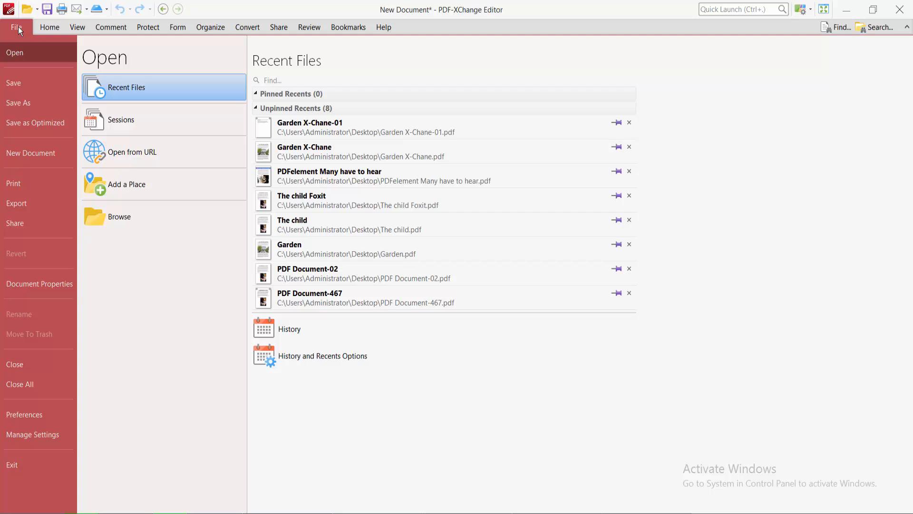
{"action": "mouse_move", "coordinate": [18, 103]}
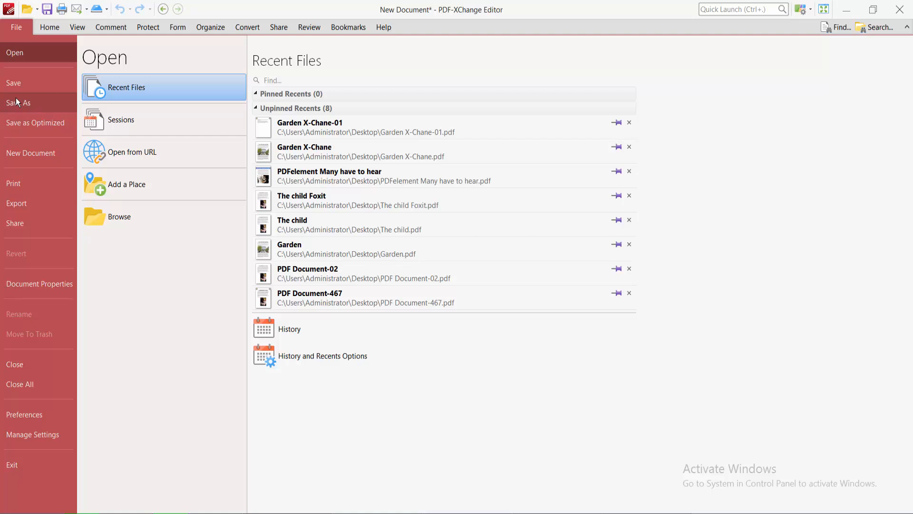
{"action": "left_click", "coordinate": [19, 103]}
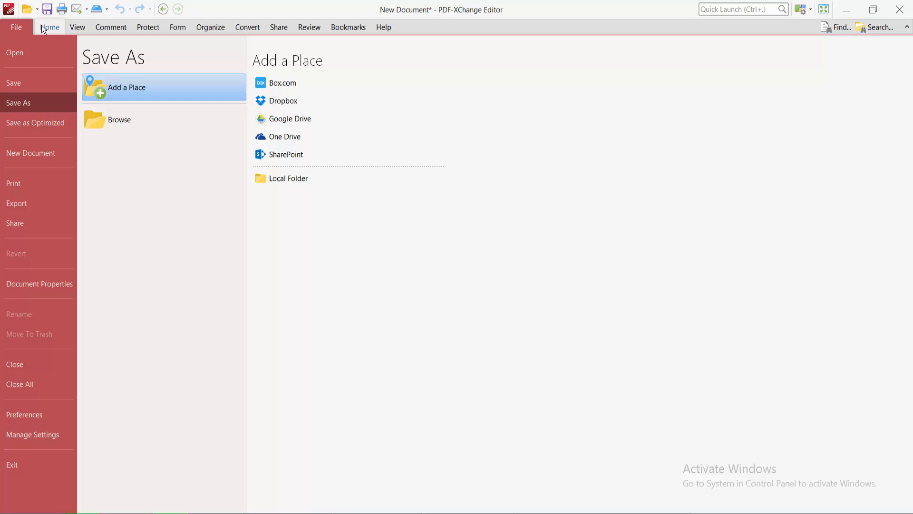
{"action": "left_click", "coordinate": [49, 27]}
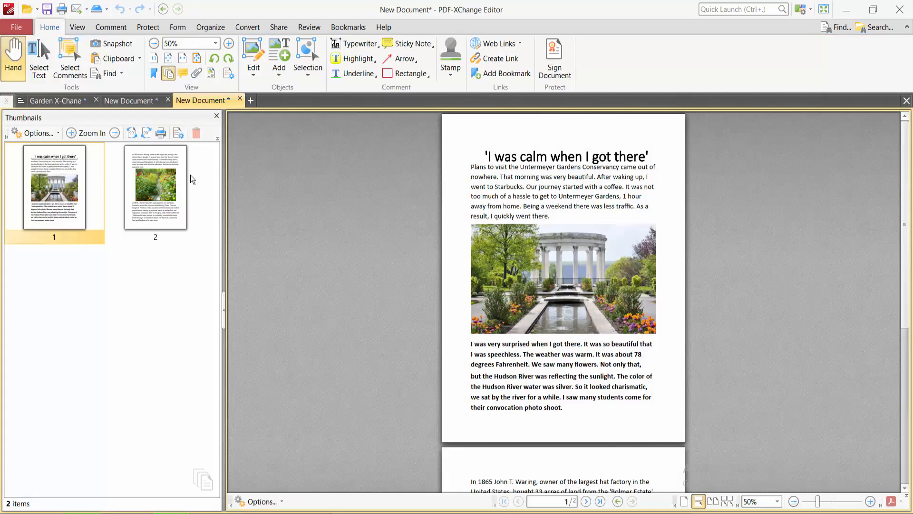
Back on Garden X-Chane, reopen Extract Pages with All six pages selected and list the output types.
{"action": "left_click", "coordinate": [130, 100]}
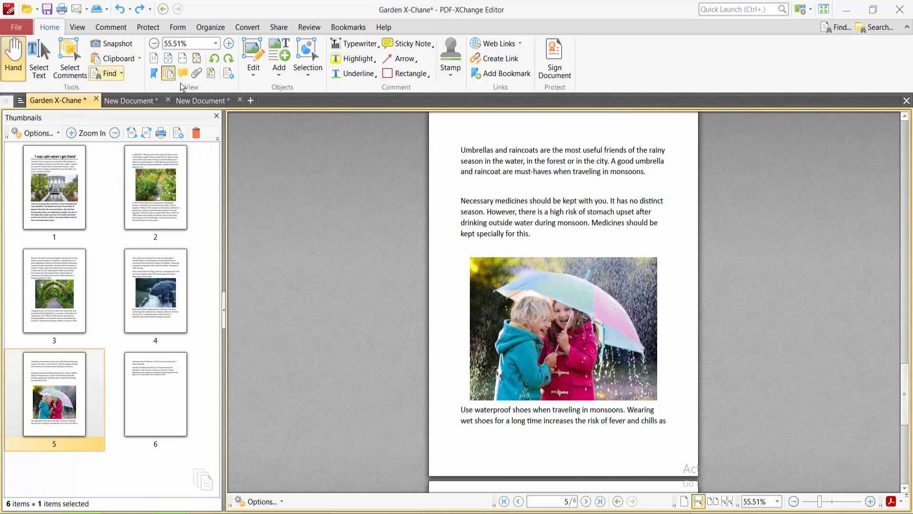
{"action": "left_click", "coordinate": [210, 27]}
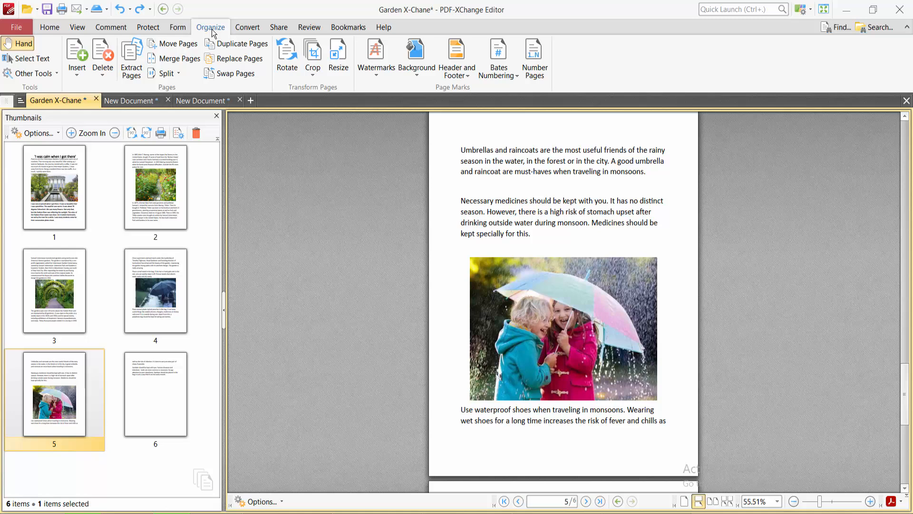
{"action": "left_click", "coordinate": [132, 55]}
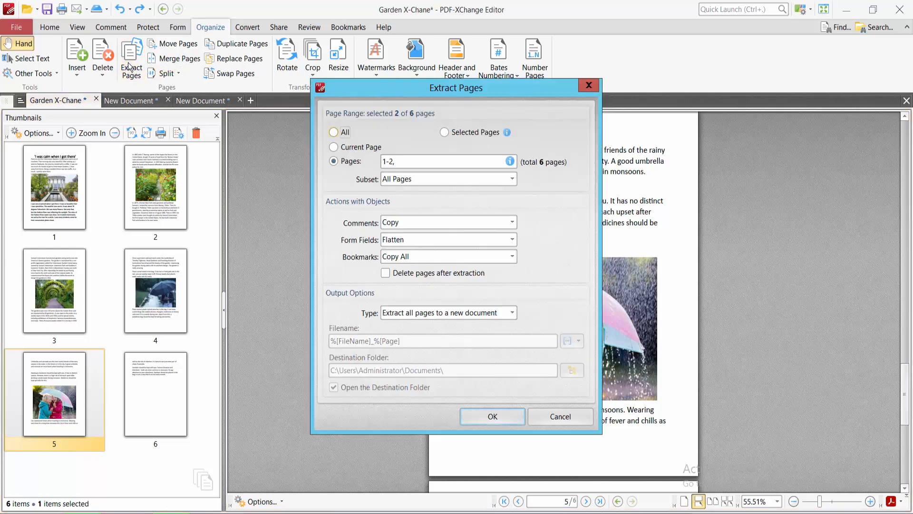
{"action": "left_click", "coordinate": [334, 132]}
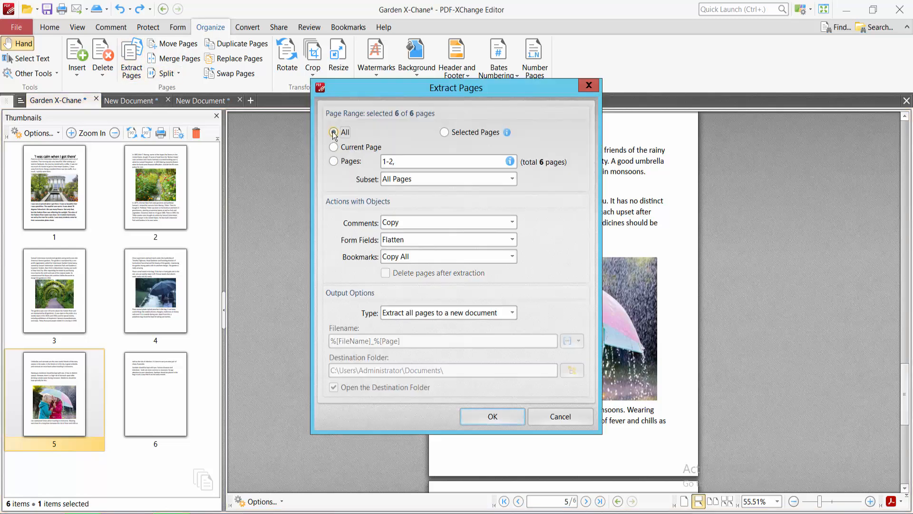
{"action": "left_click", "coordinate": [334, 132]}
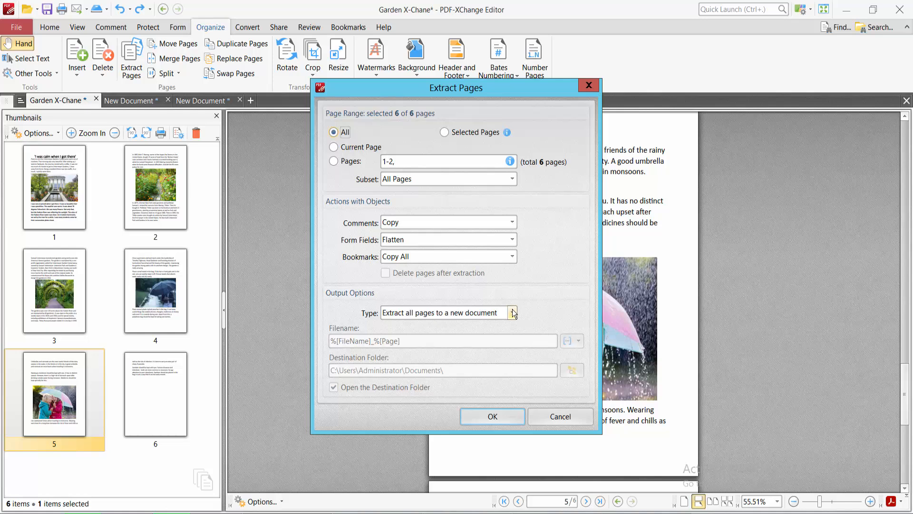
{"action": "left_click", "coordinate": [512, 313]}
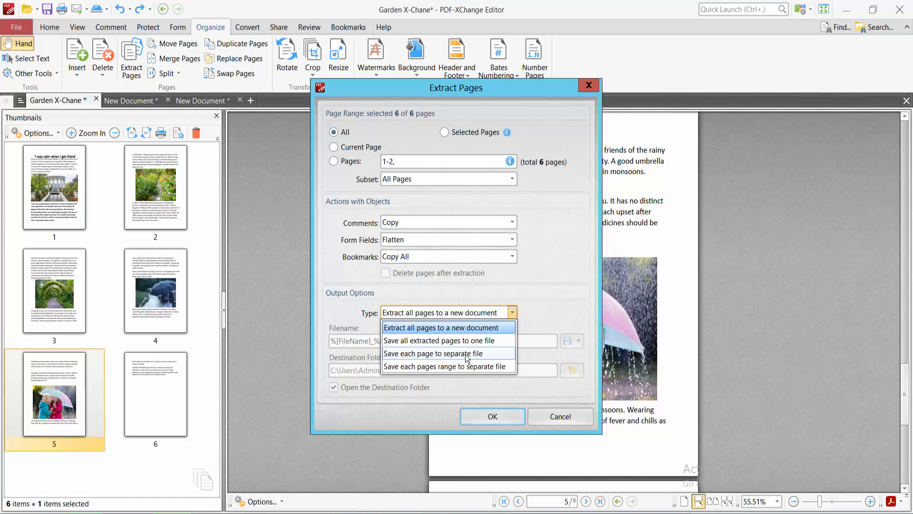
{"action": "mouse_move", "coordinate": [481, 359]}
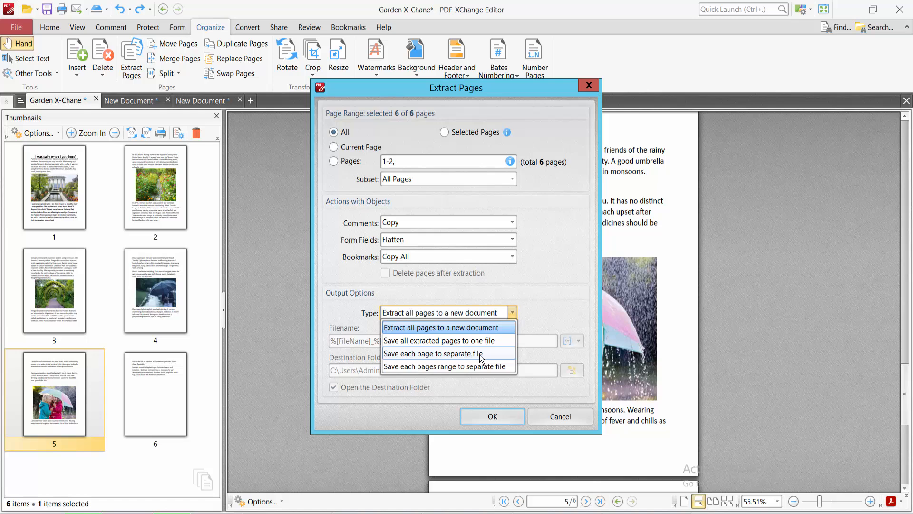
Confirm extraction to a new six-page document and browse it through to page 6.
{"action": "left_click", "coordinate": [491, 415]}
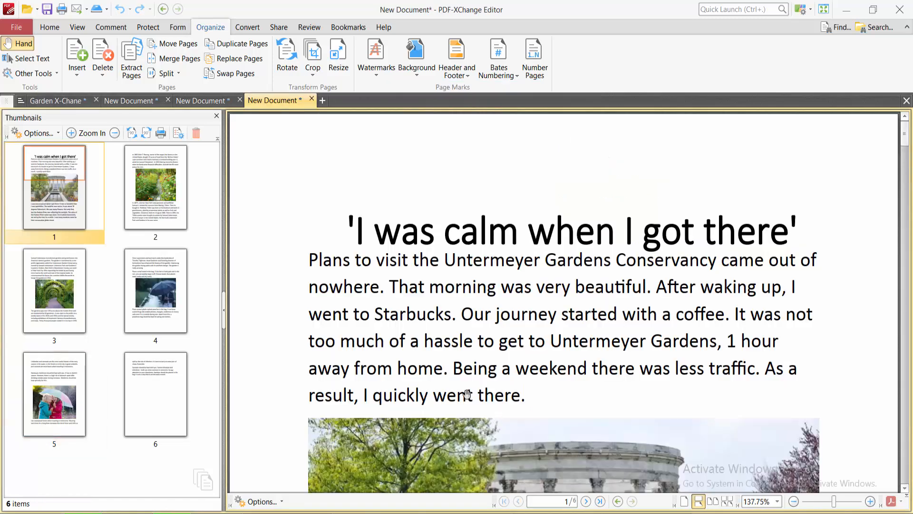
{"action": "mouse_move", "coordinate": [452, 279]}
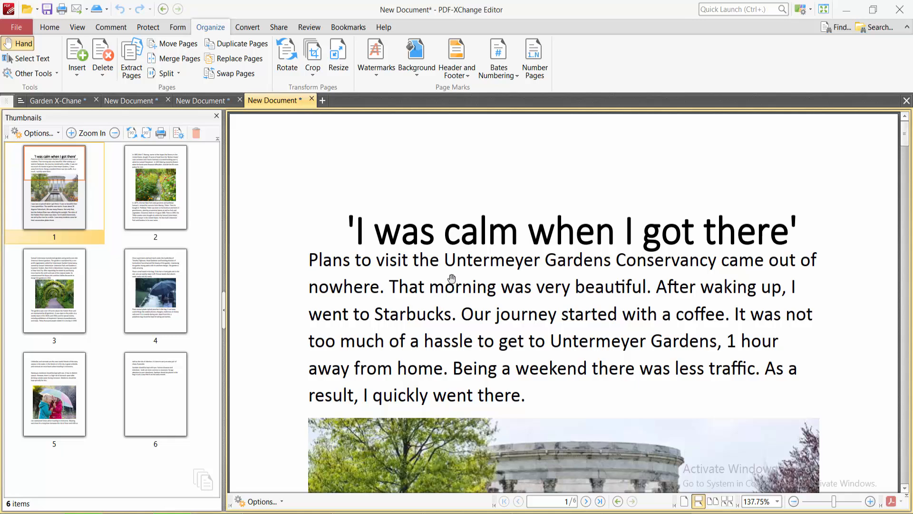
{"action": "mouse_move", "coordinate": [463, 267]}
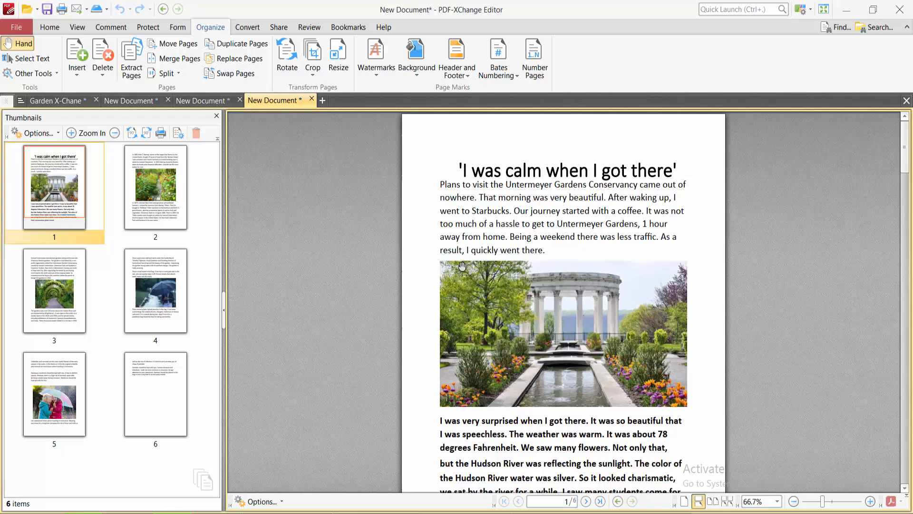
{"action": "left_click", "coordinate": [54, 291]}
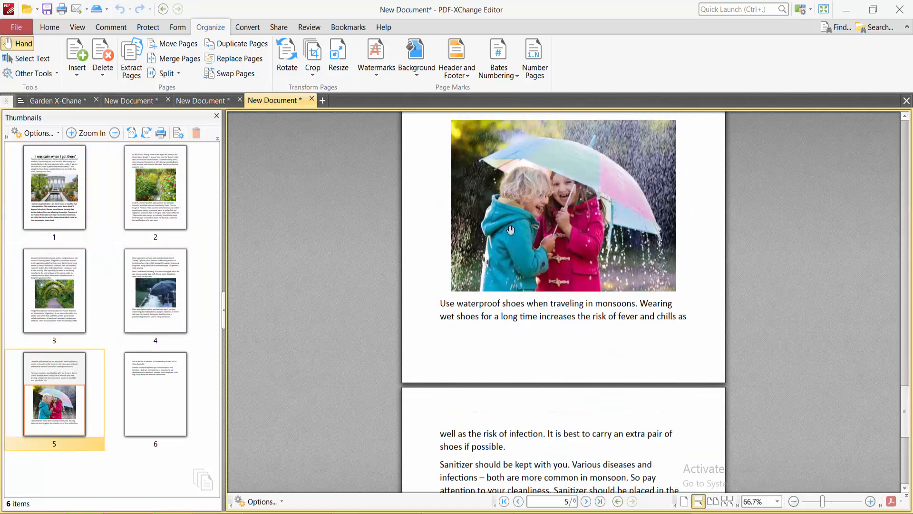
{"action": "scroll", "scroll_direction": "up", "scroll_amount": 3}
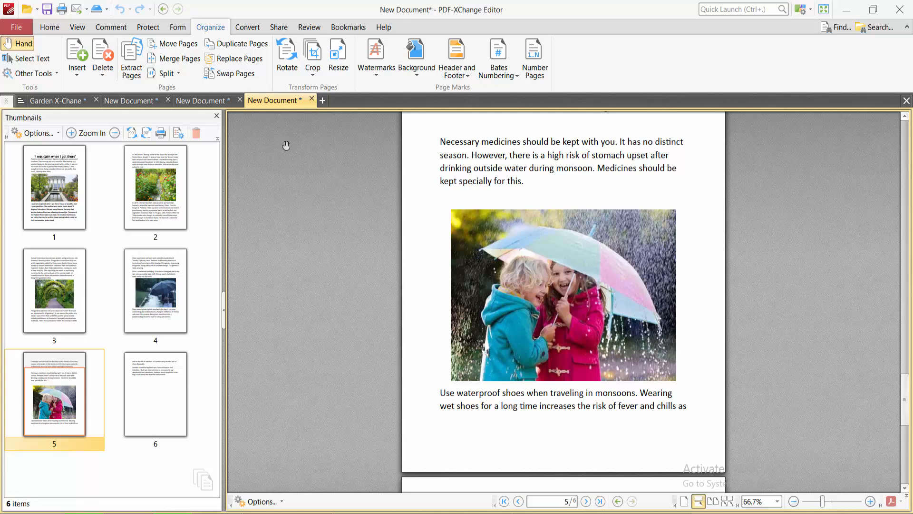
{"action": "mouse_move", "coordinate": [341, 206]}
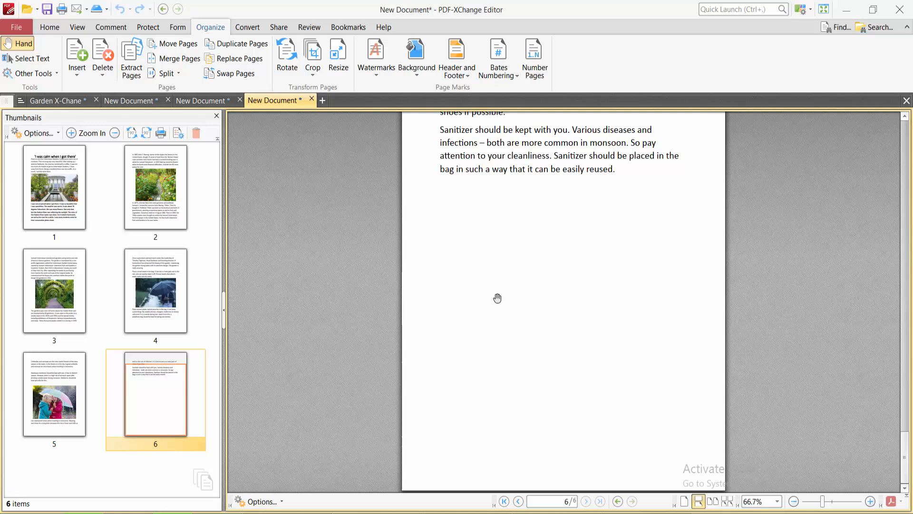
{"action": "left_click", "coordinate": [17, 27]}
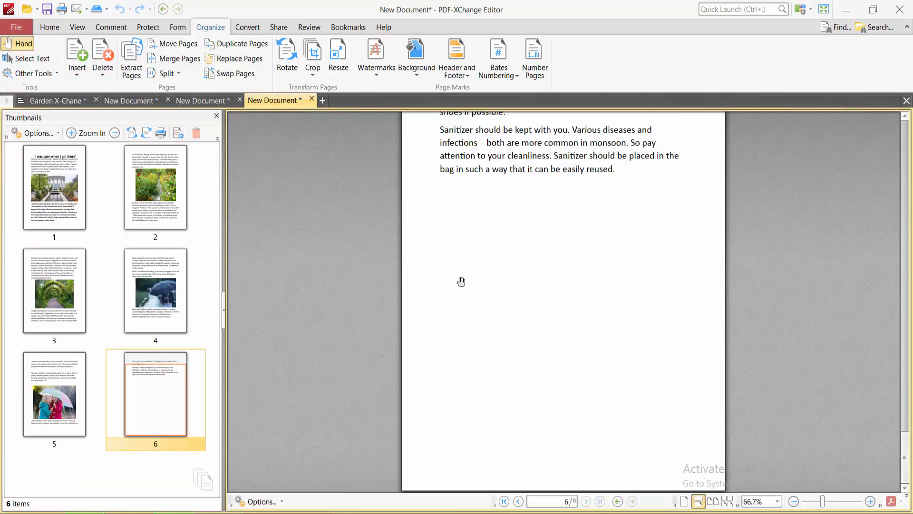
{"action": "mouse_move", "coordinate": [536, 339]}
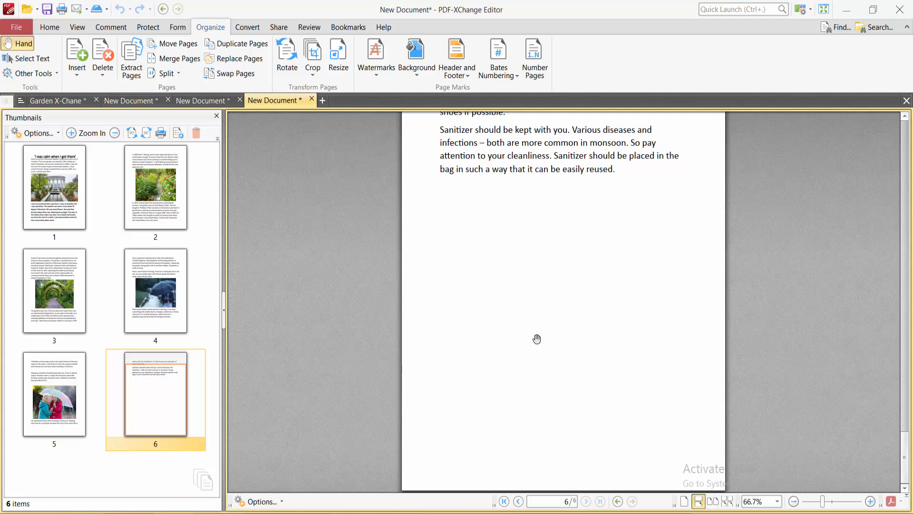